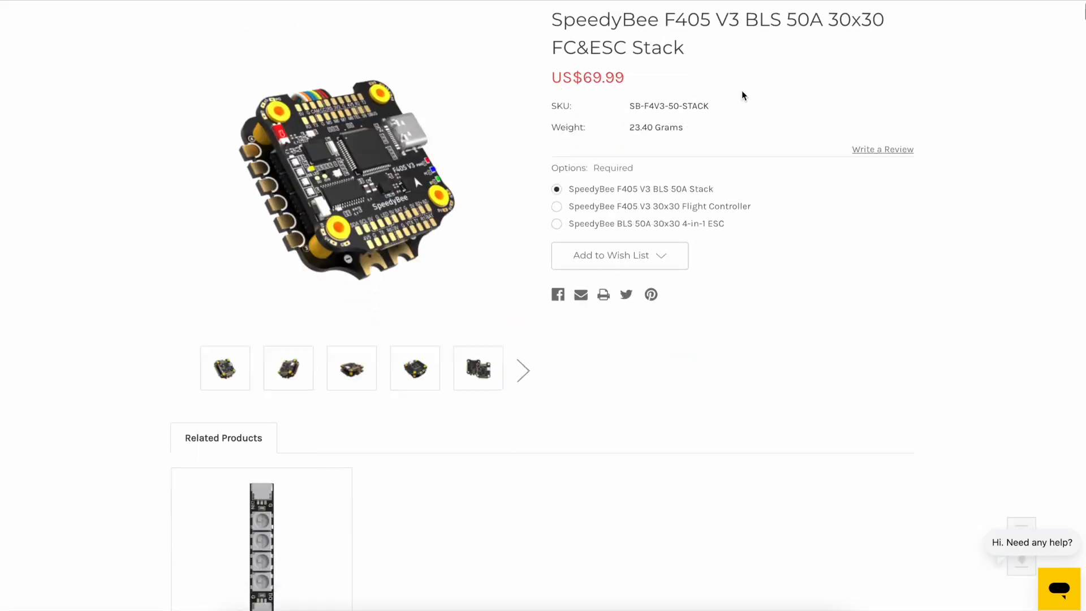
pyautogui.scroll(-3)
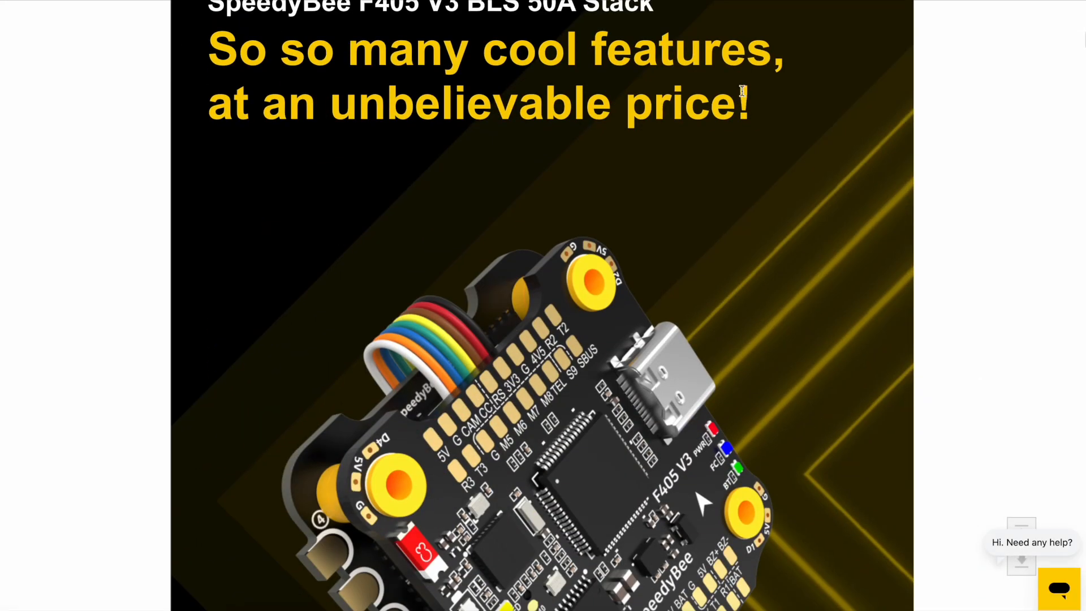
pyautogui.scroll(-3)
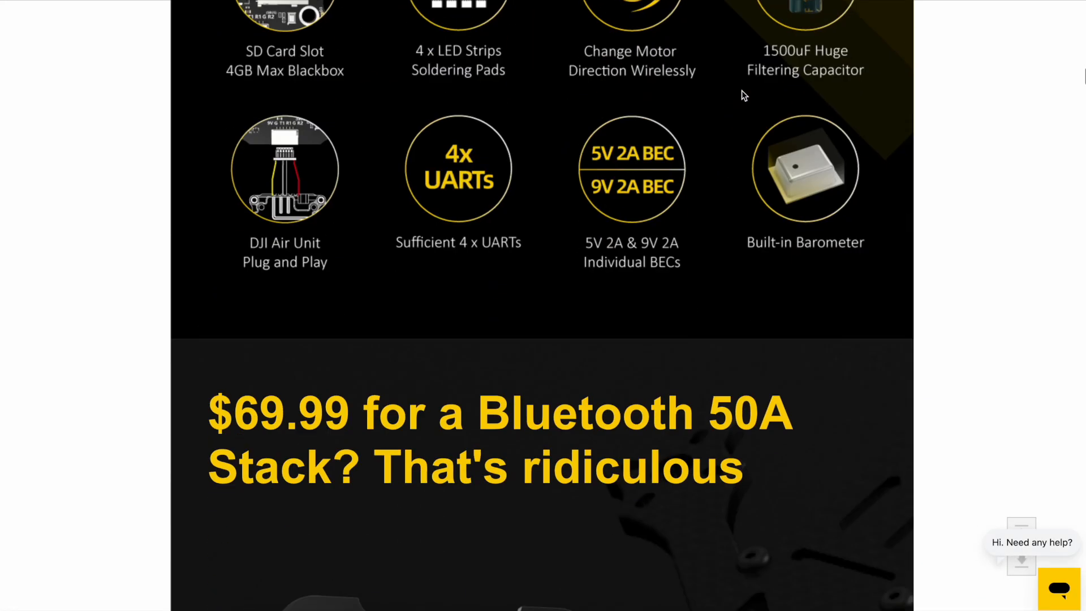
pyautogui.scroll(-3)
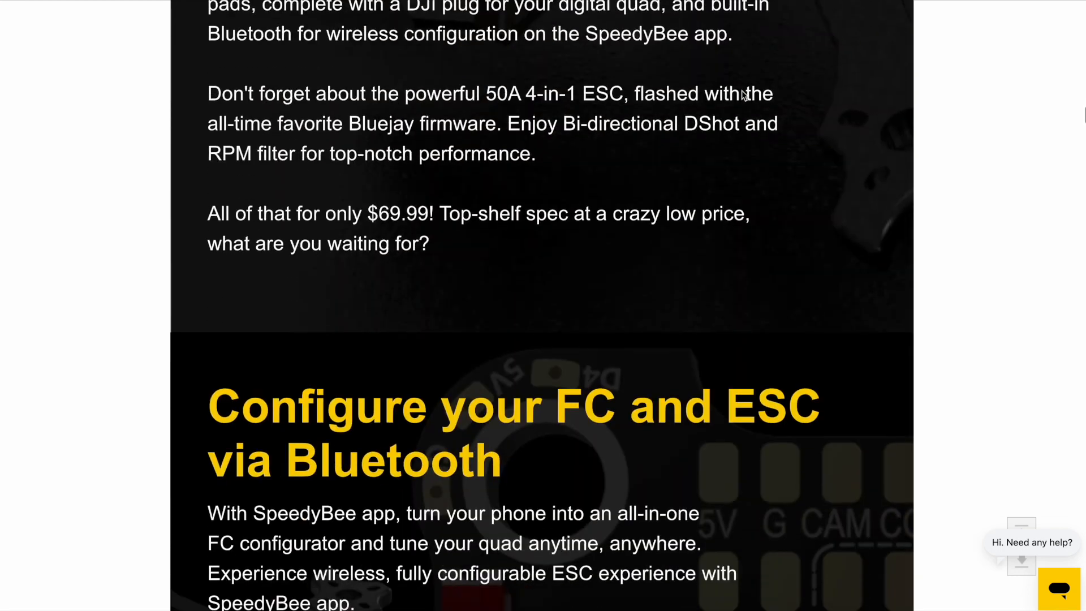
pyautogui.scroll(-3)
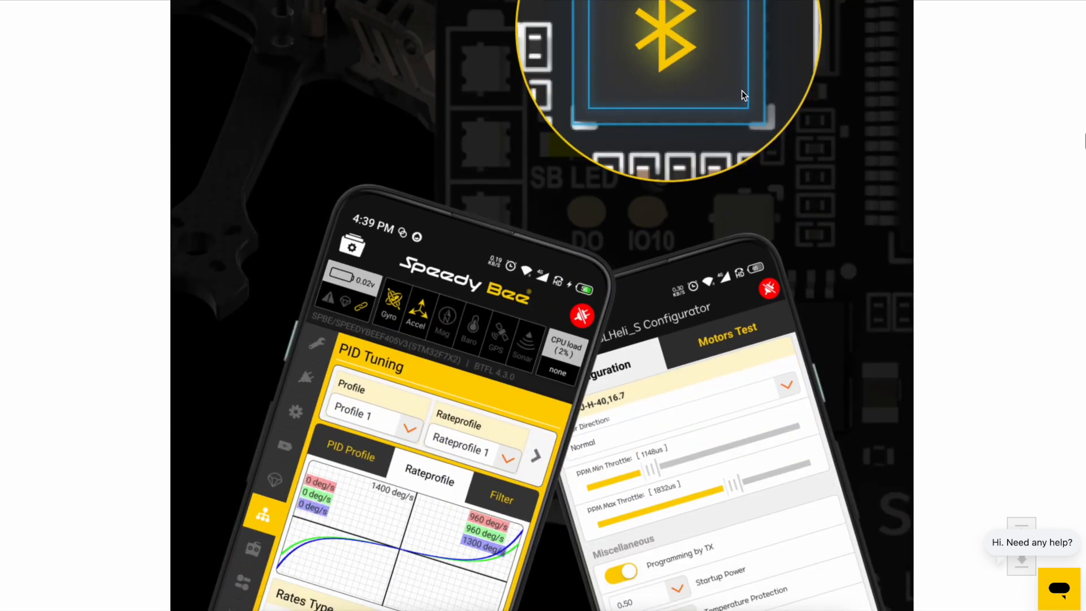
pyautogui.scroll(-3)
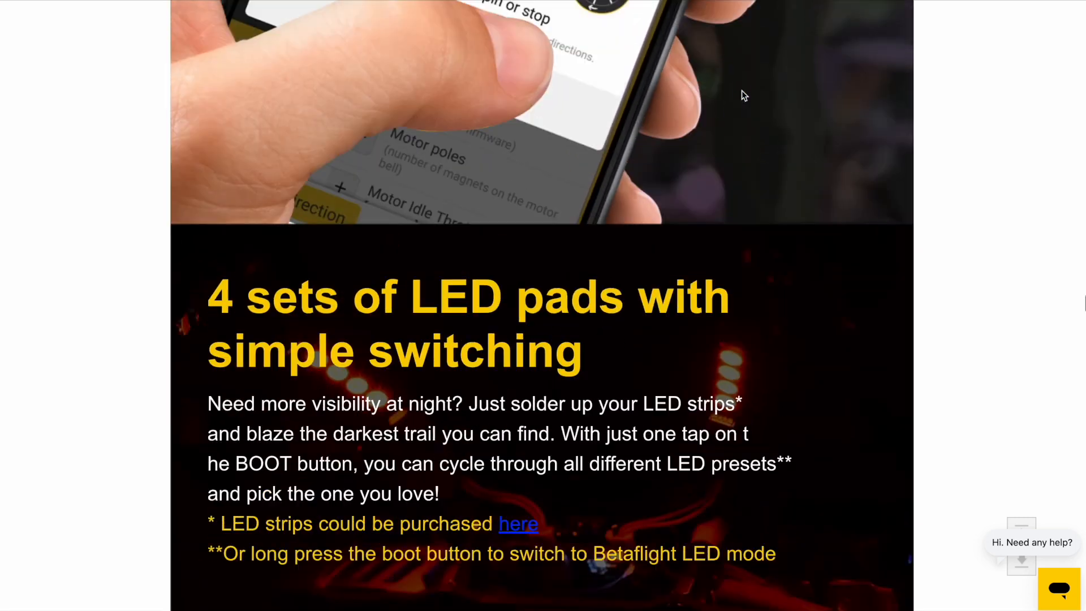